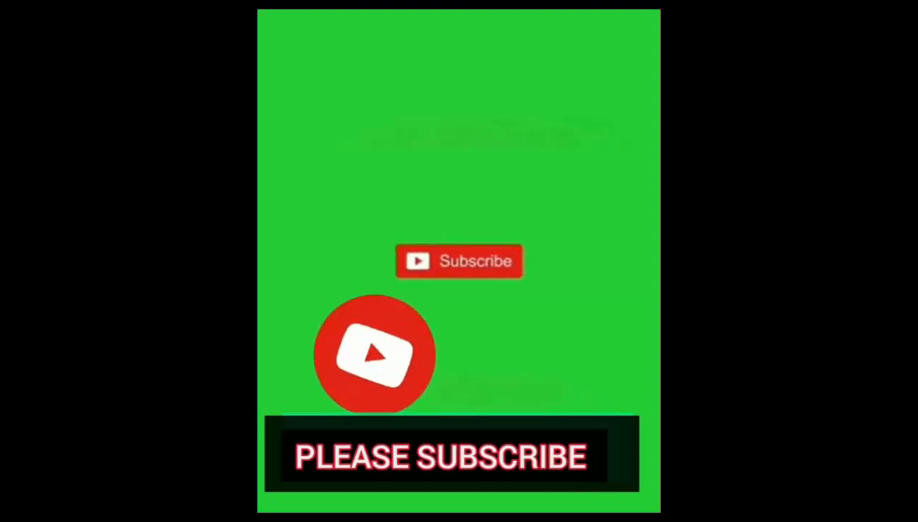
Step: Select the January–April payroll values C4:F10 as the range to format
left_click(458, 261)
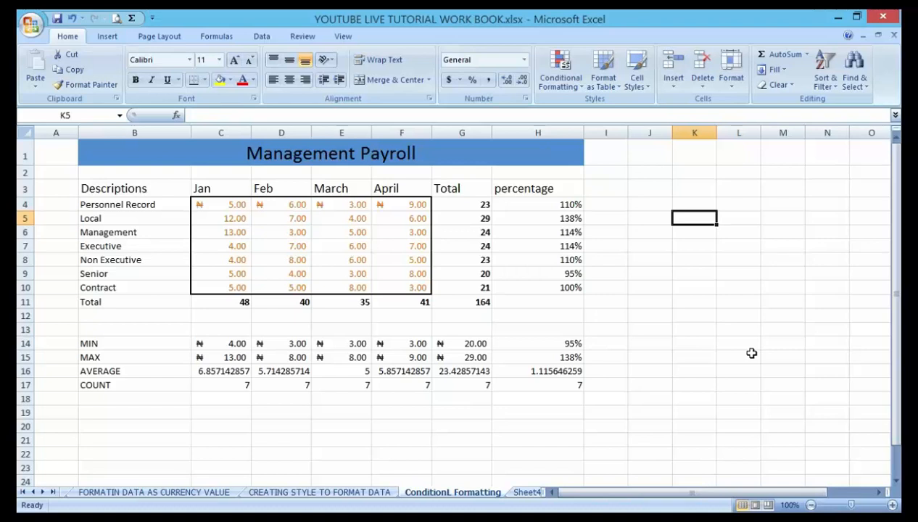
mouse_move(644, 240)
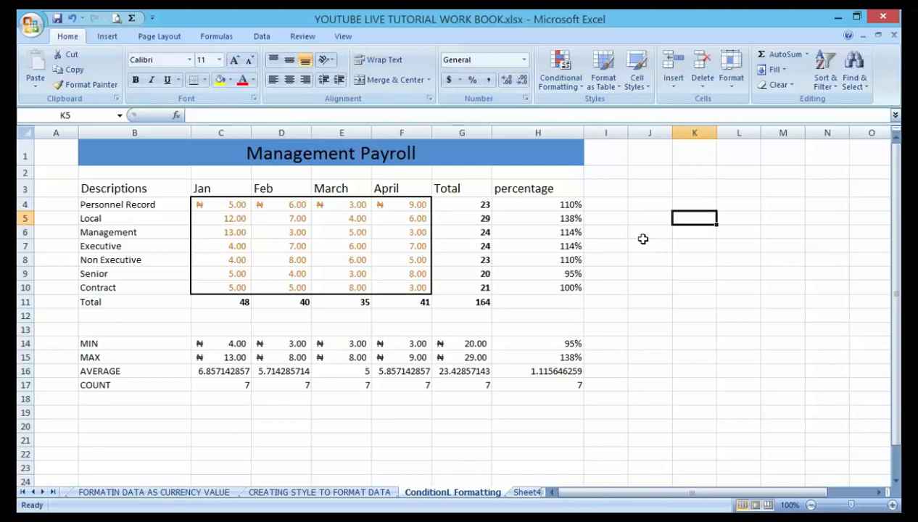
mouse_move(638, 289)
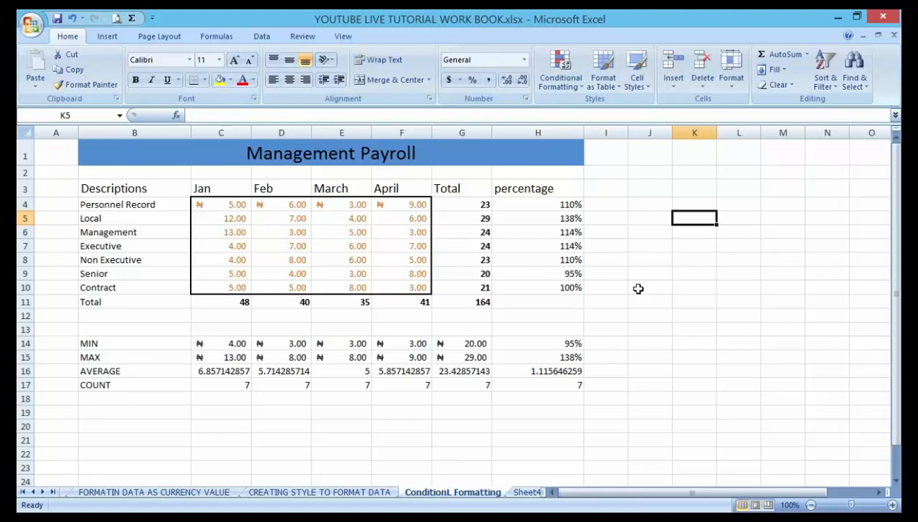
mouse_move(638, 252)
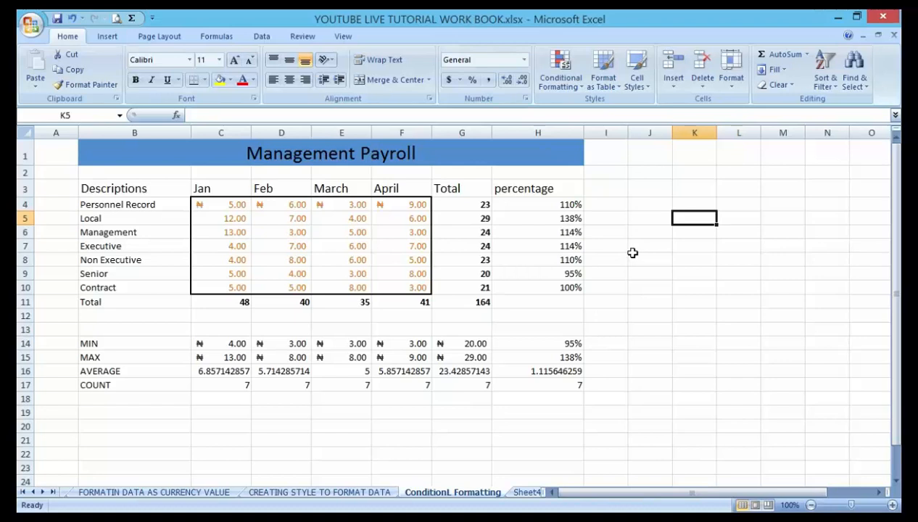
mouse_move(631, 253)
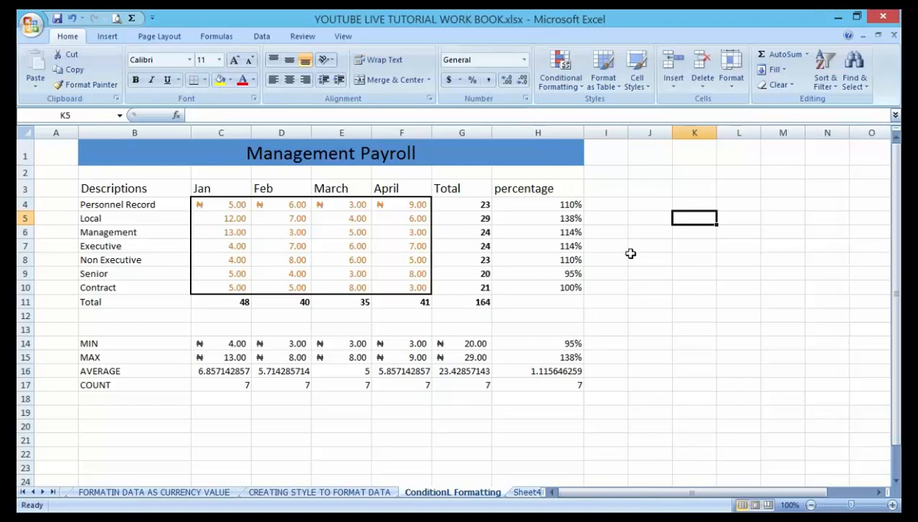
mouse_move(627, 254)
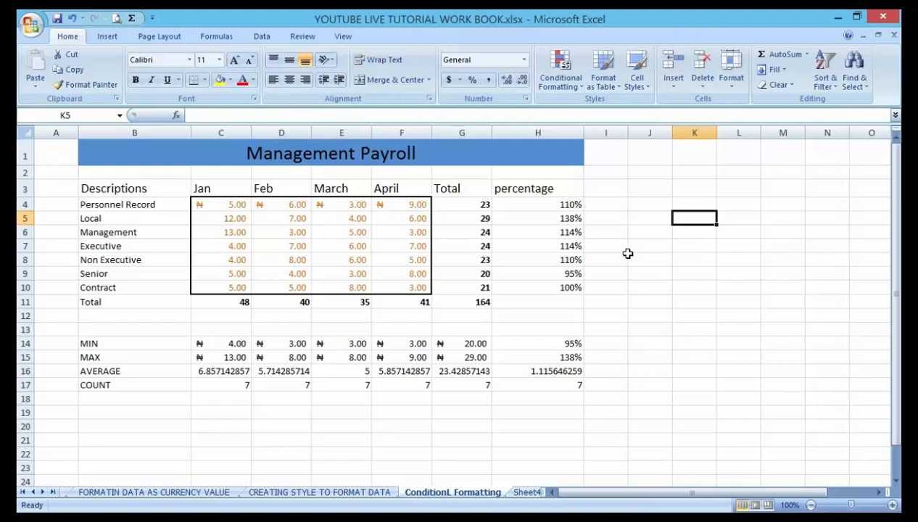
mouse_move(625, 210)
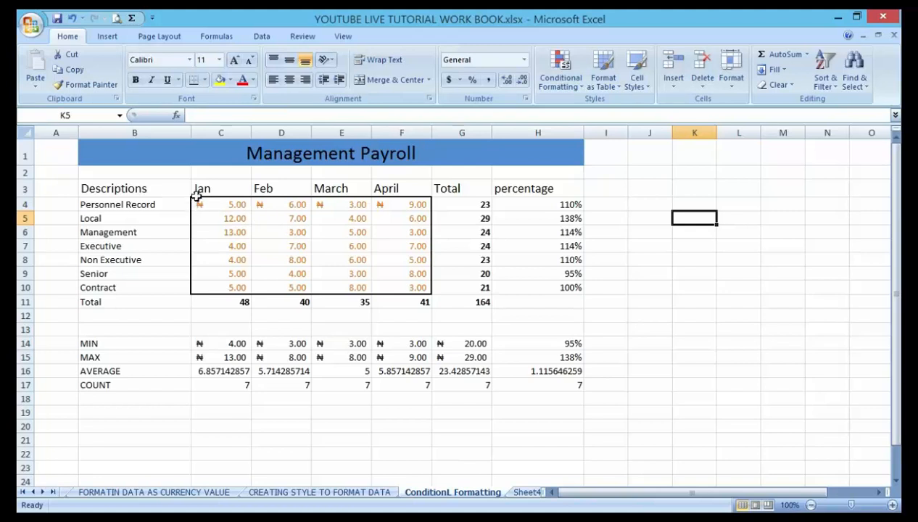
mouse_move(262, 188)
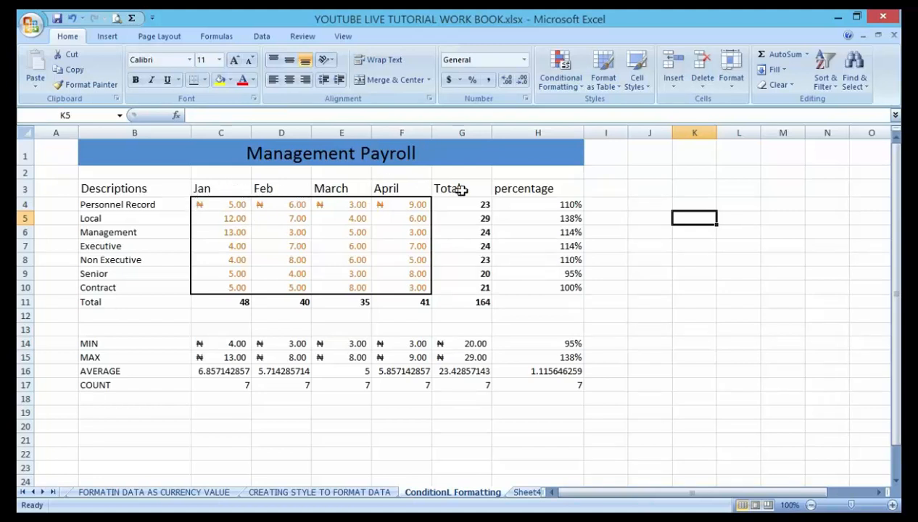
mouse_move(250, 216)
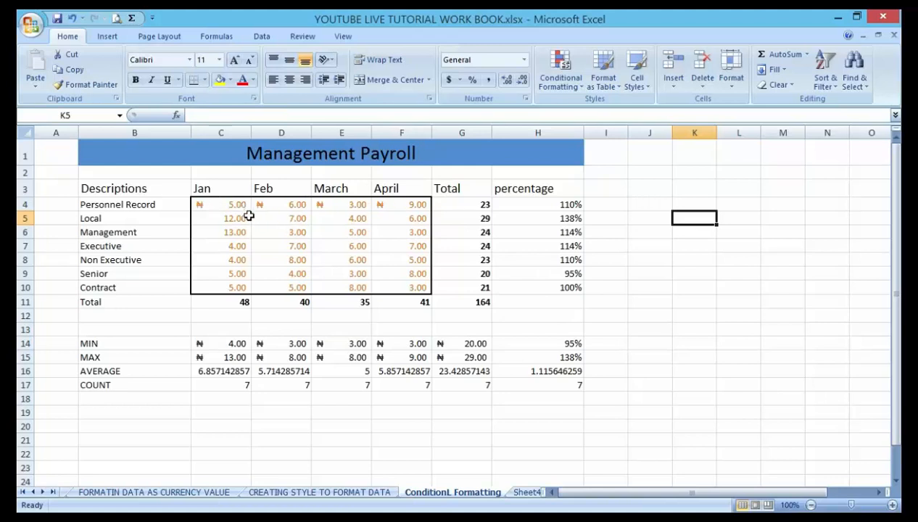
mouse_move(232, 197)
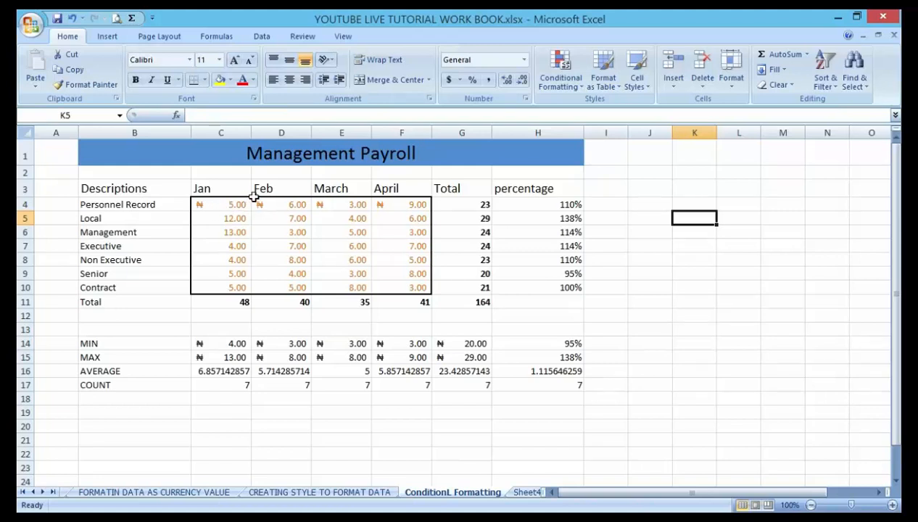
mouse_move(345, 197)
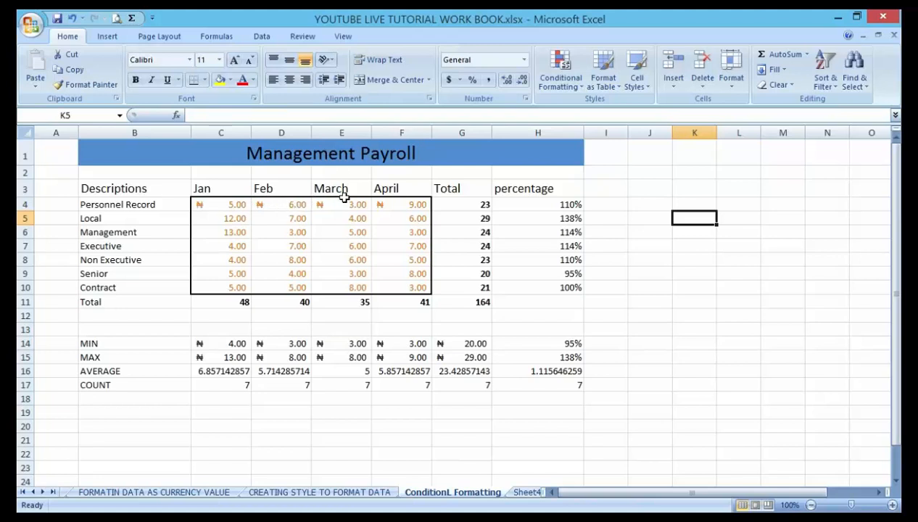
mouse_move(338, 203)
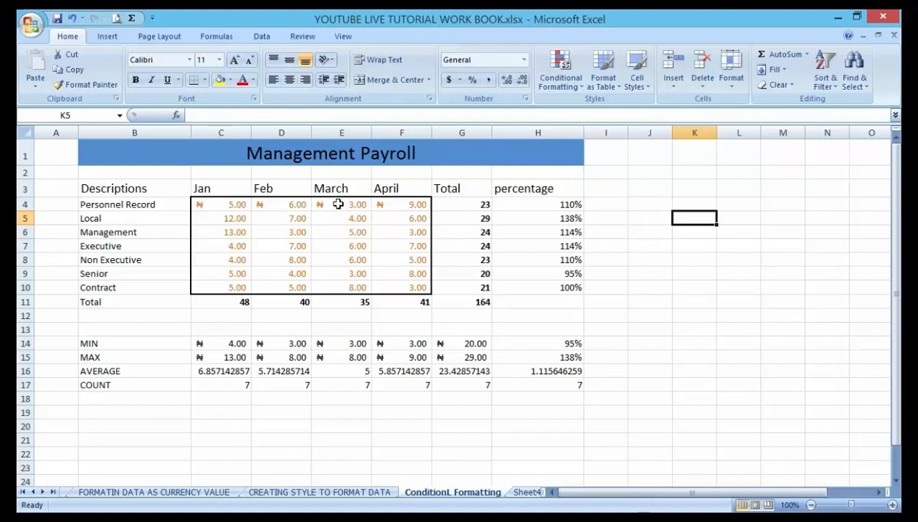
mouse_move(386, 218)
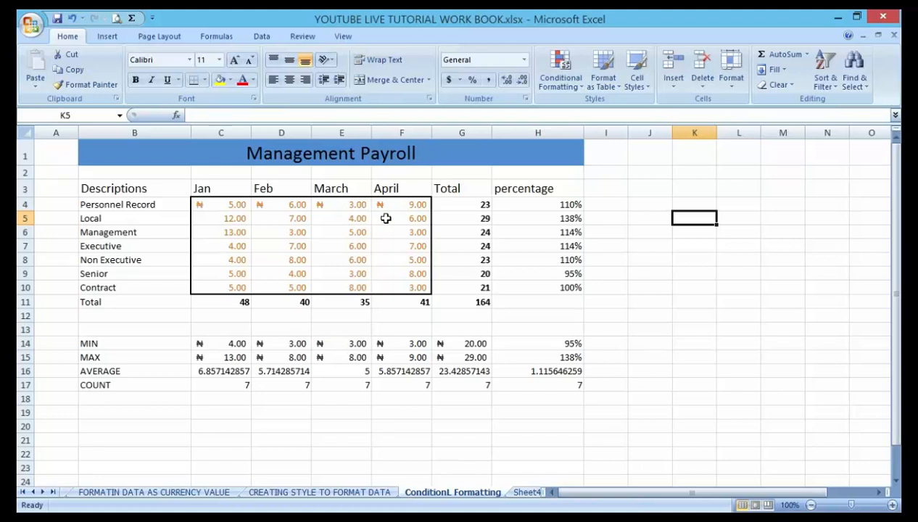
mouse_move(258, 272)
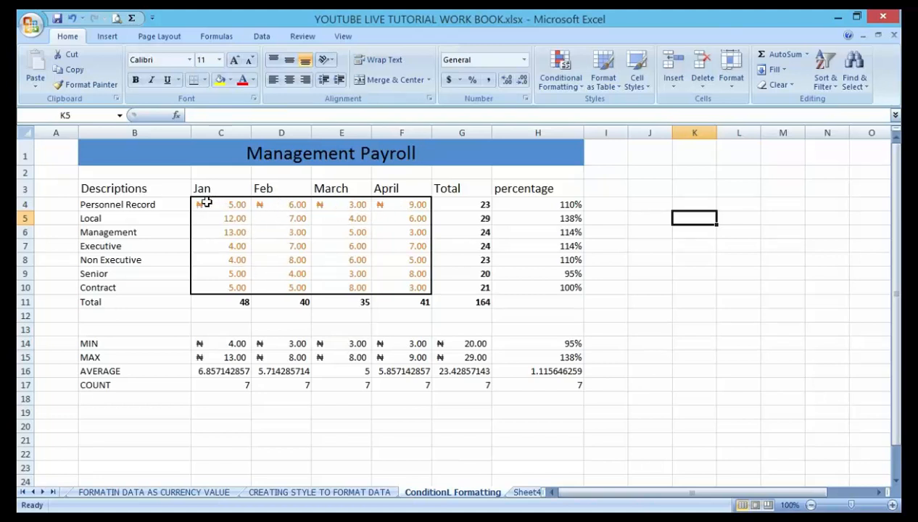
left_click(220, 203)
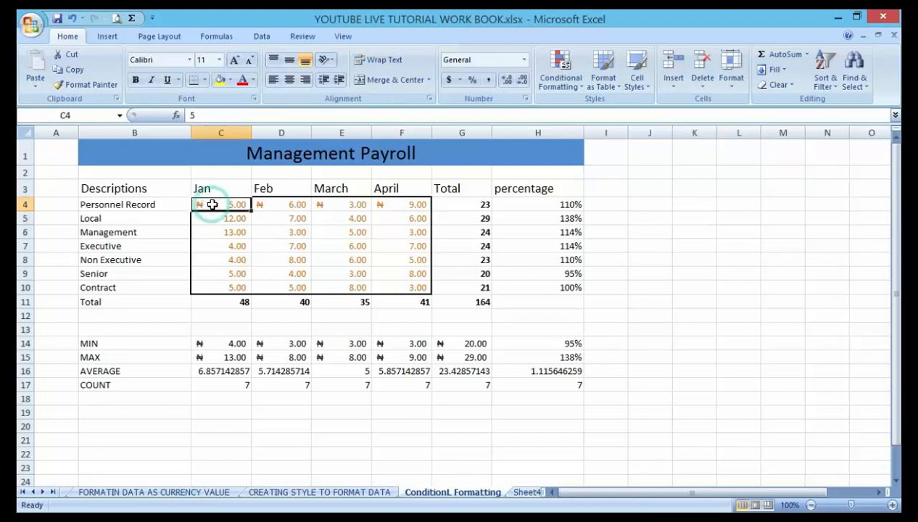
left_click_drag(211, 203, 409, 281)
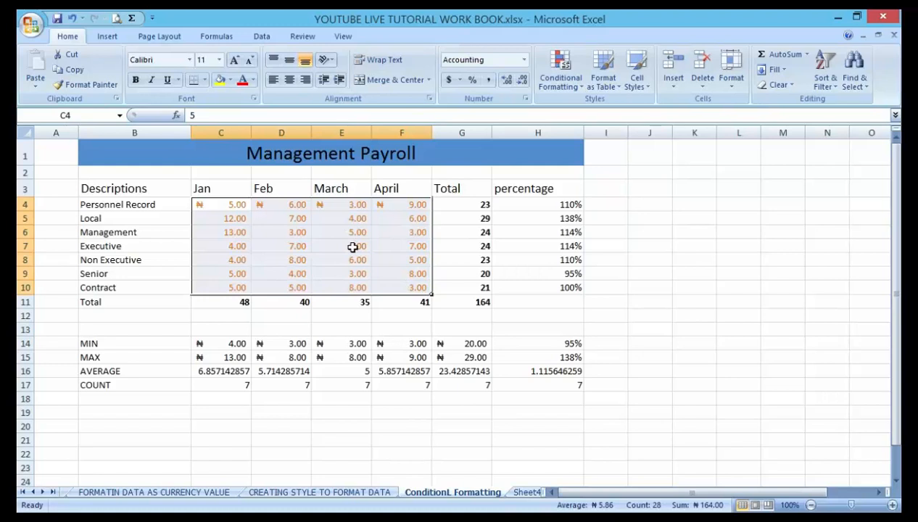
mouse_move(295, 246)
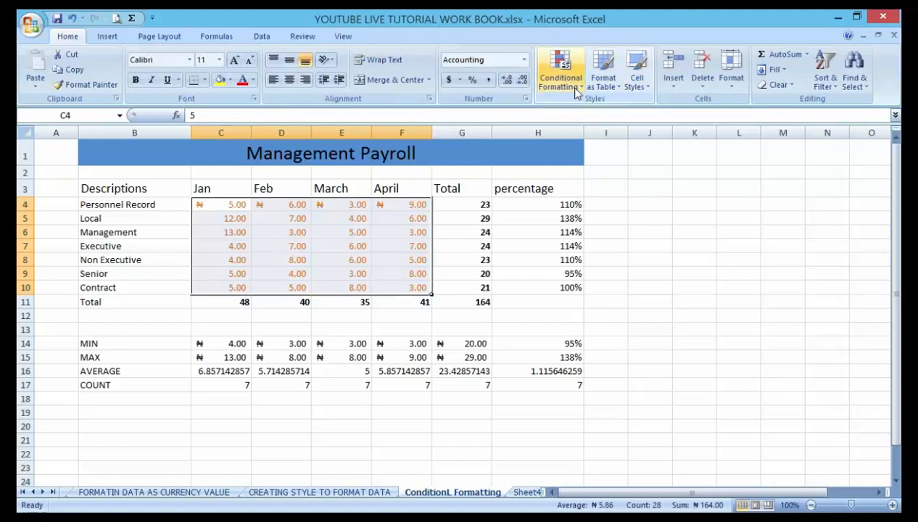
Step: Start a Greater Than rule from Conditional Formatting's Highlight Cells Rules
left_click(560, 70)
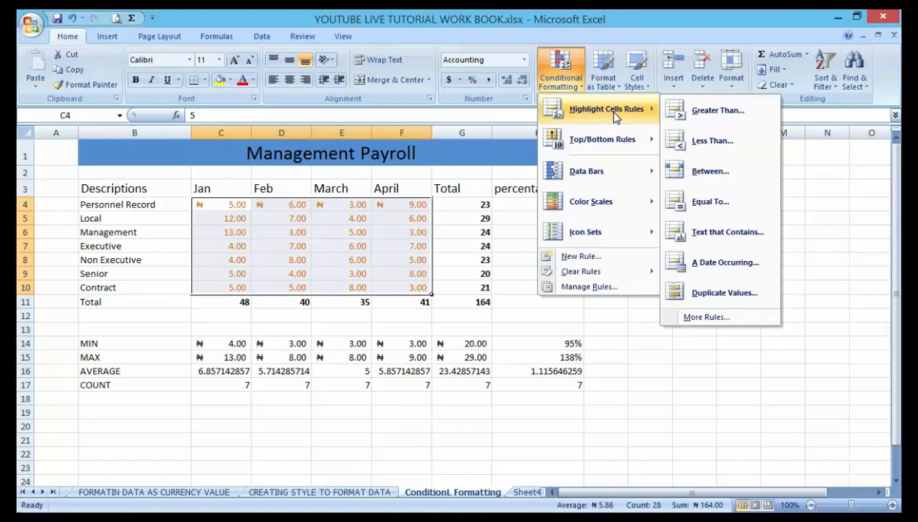
mouse_move(626, 122)
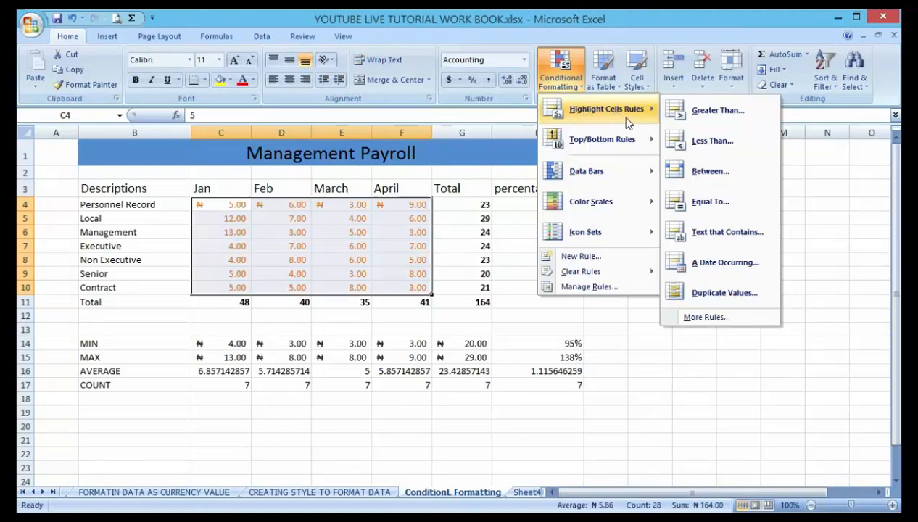
mouse_move(718, 110)
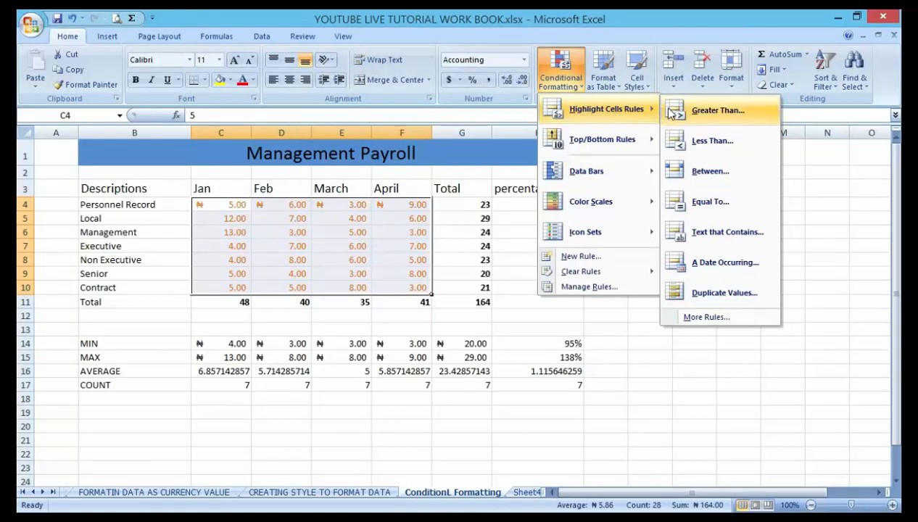
mouse_move(684, 117)
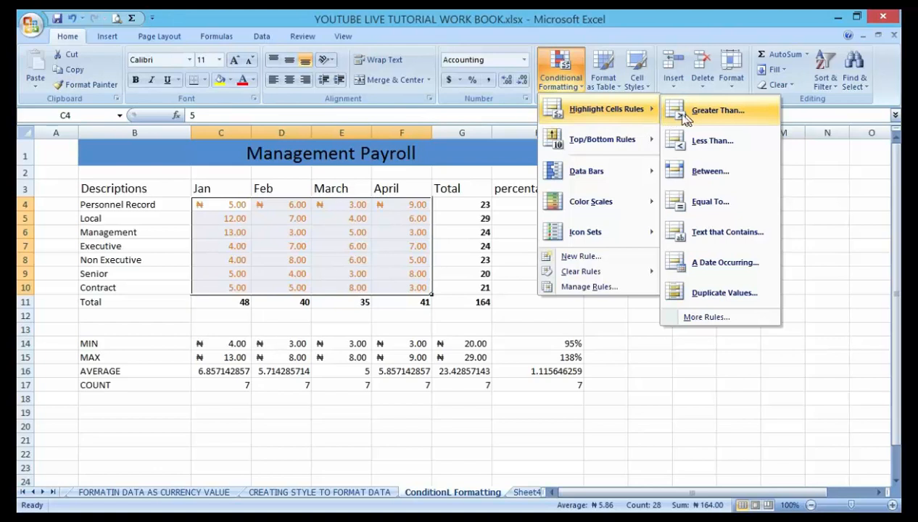
mouse_move(699, 116)
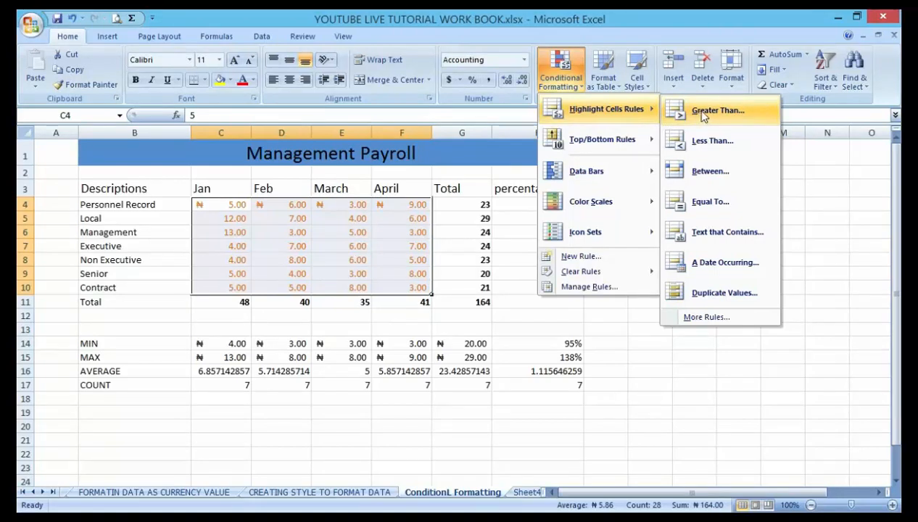
mouse_move(710, 141)
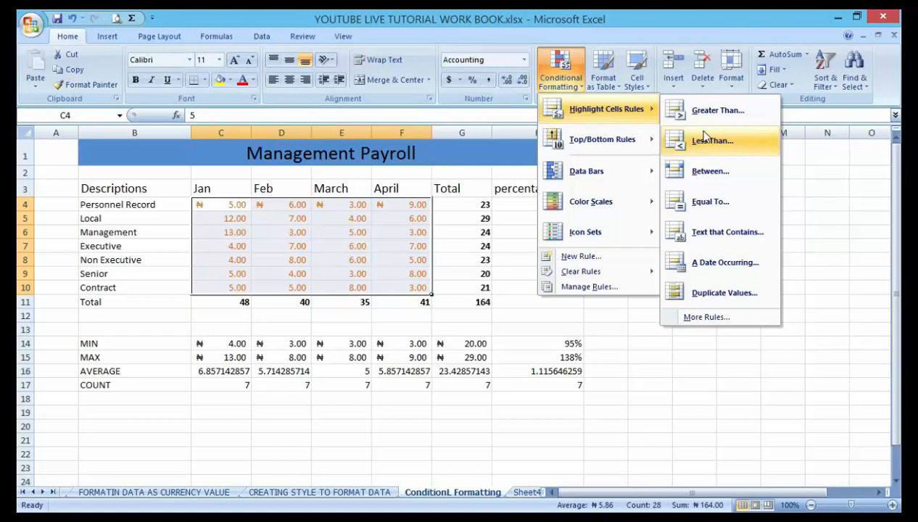
mouse_move(703, 171)
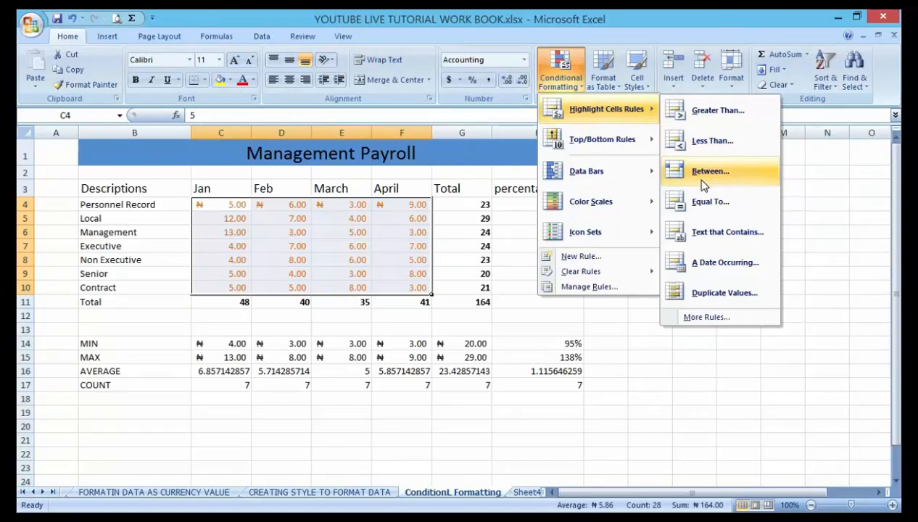
mouse_move(696, 179)
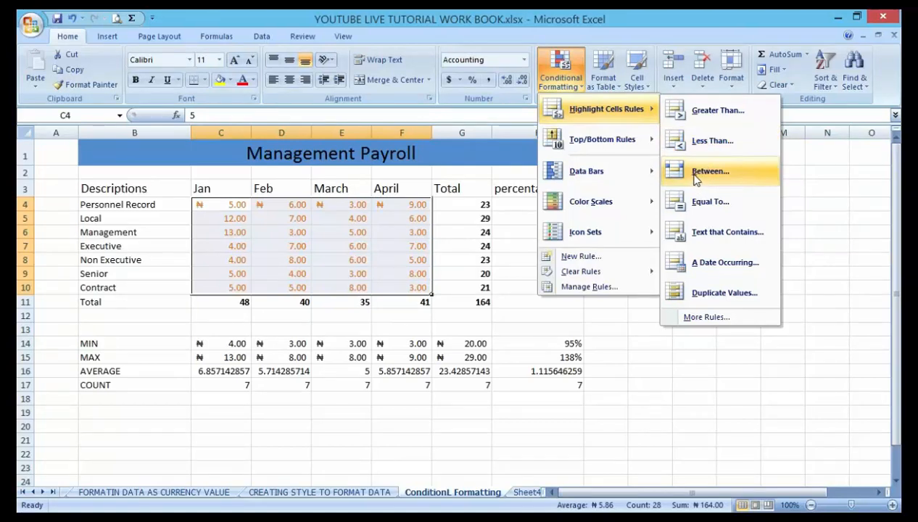
mouse_move(718, 110)
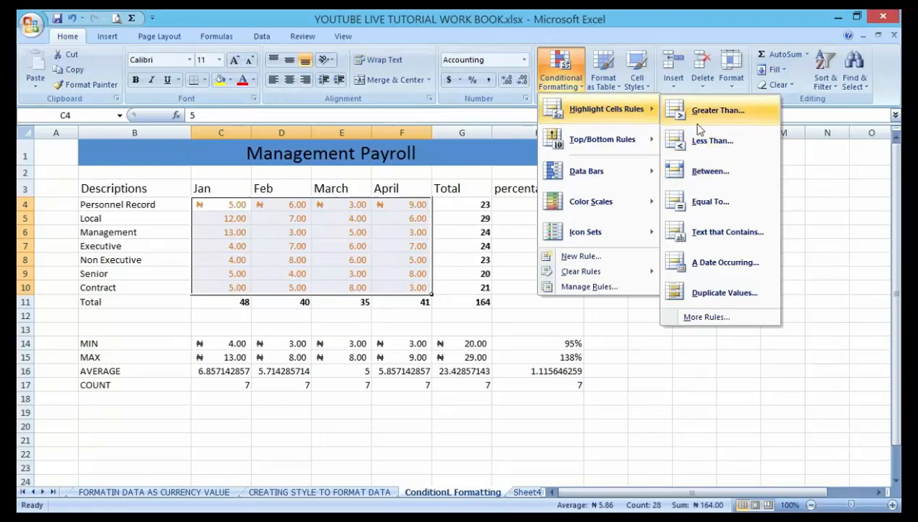
mouse_move(674, 122)
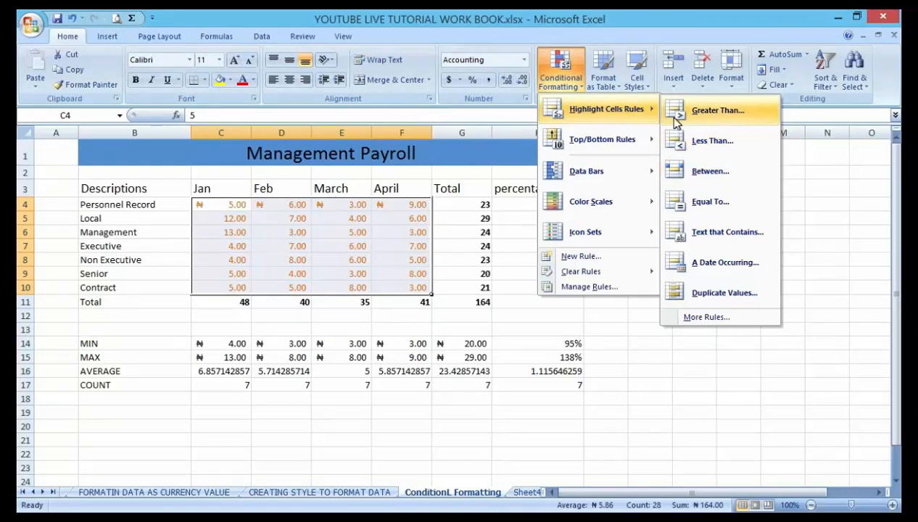
mouse_move(708, 116)
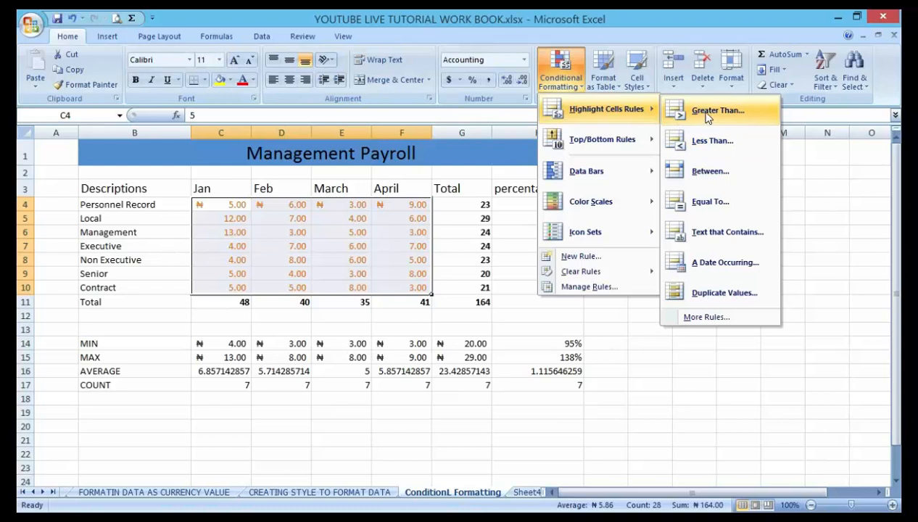
left_click(717, 110)
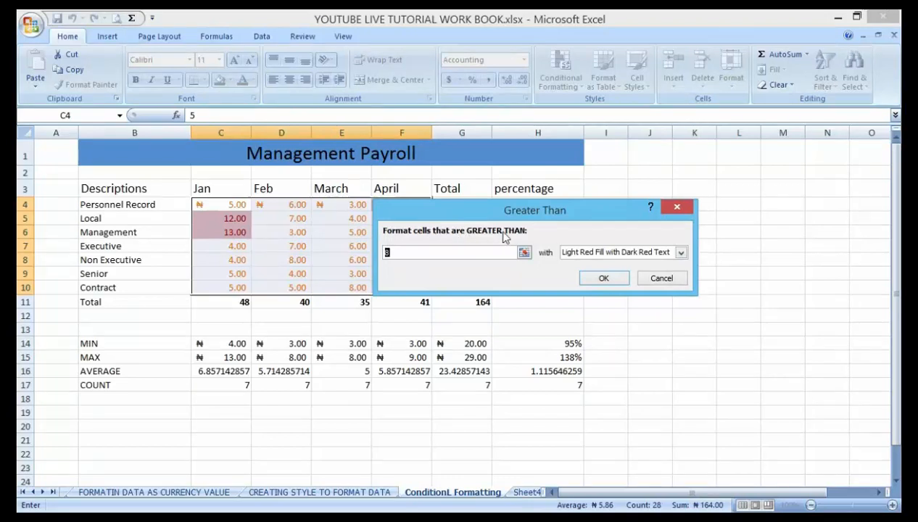
Step: Set the threshold to 6 with Light Red Fill and Dark Red Text and apply it
type("8")
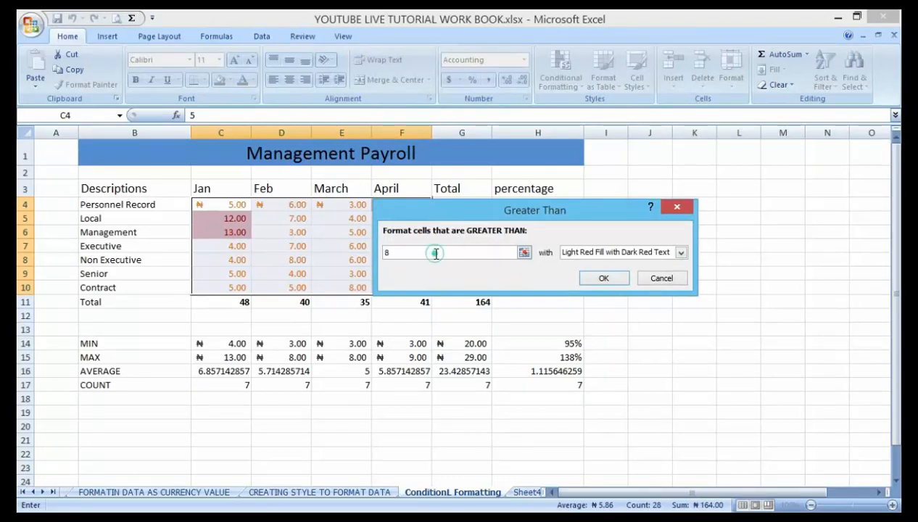
key("backspace")
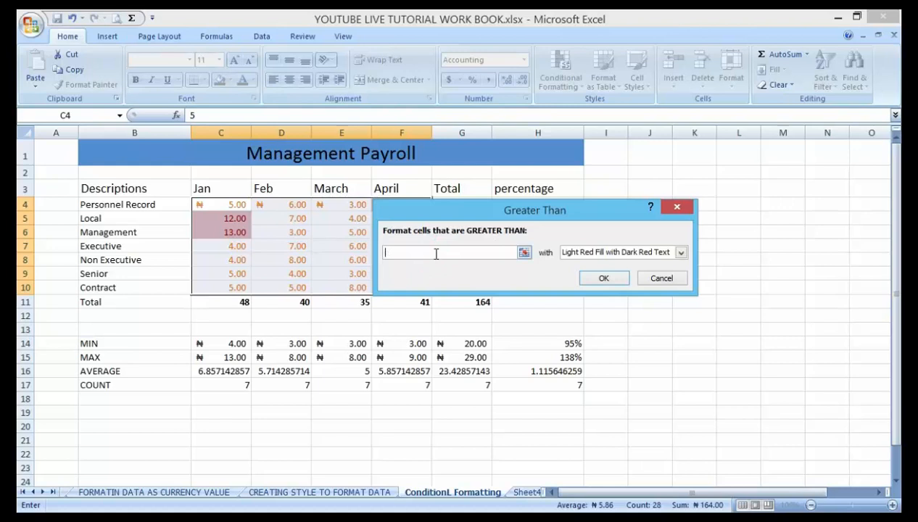
mouse_move(287, 254)
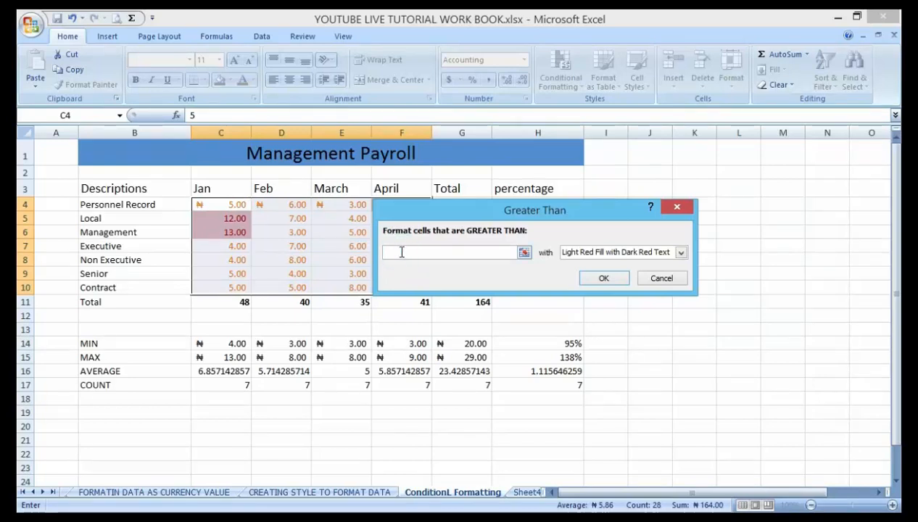
type("6")
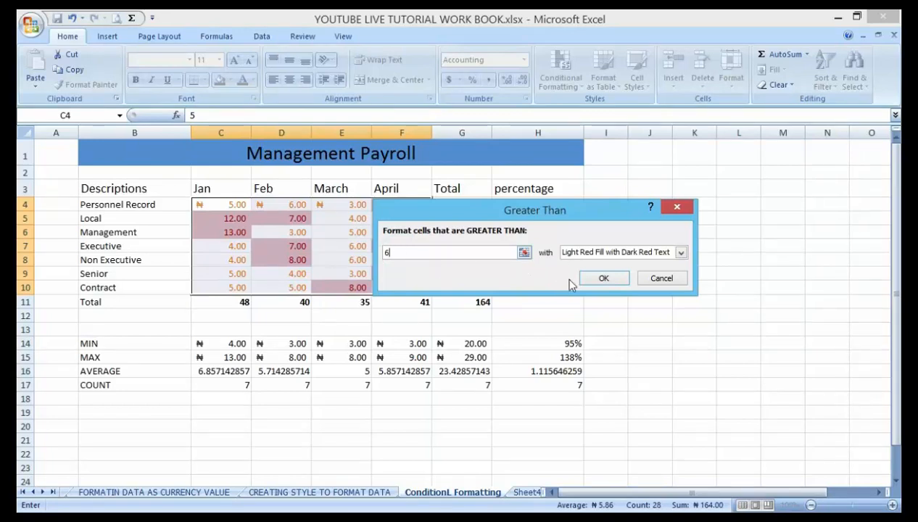
left_click(603, 278)
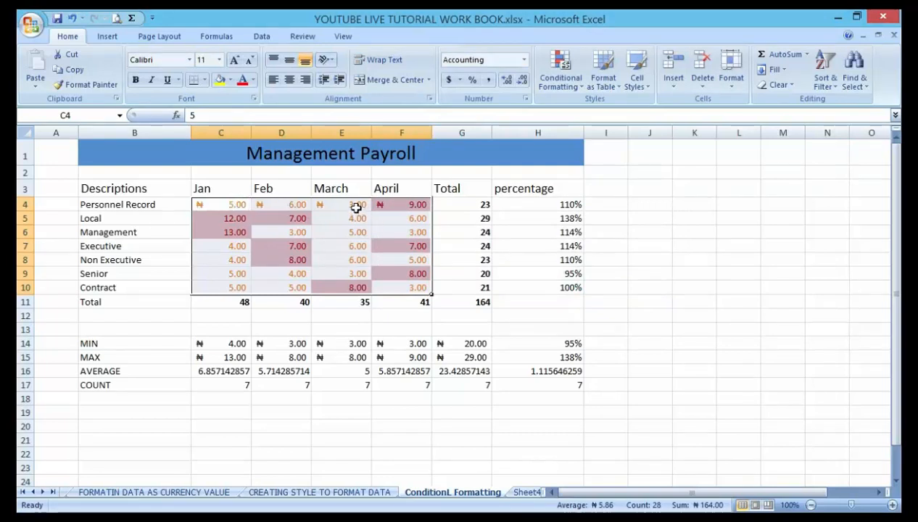
mouse_move(233, 200)
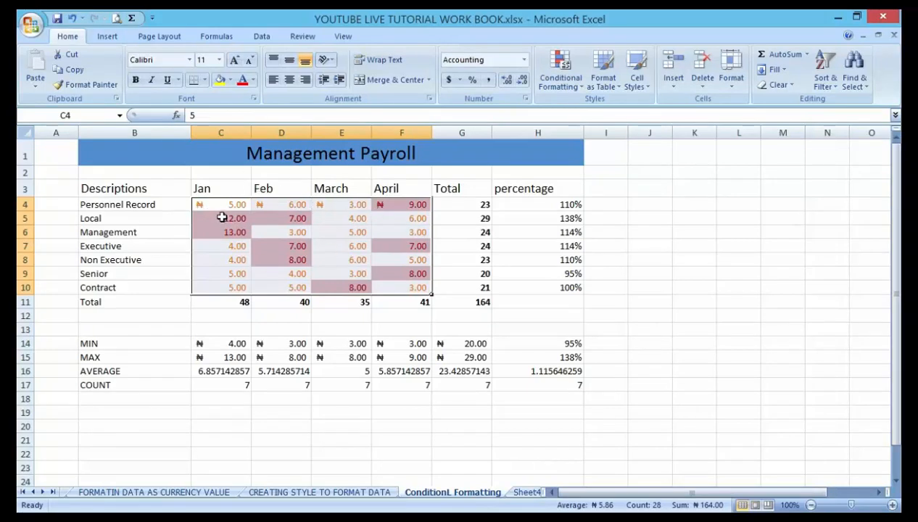
left_click(220, 217)
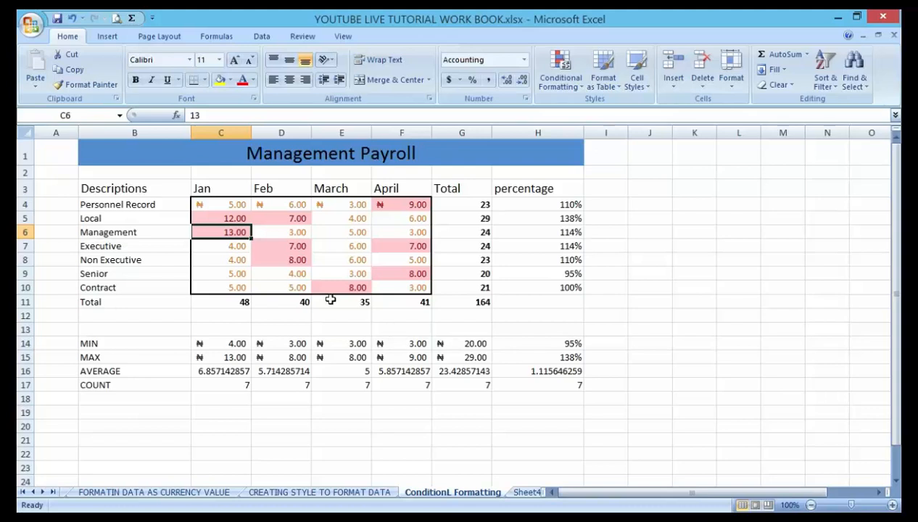
mouse_move(227, 304)
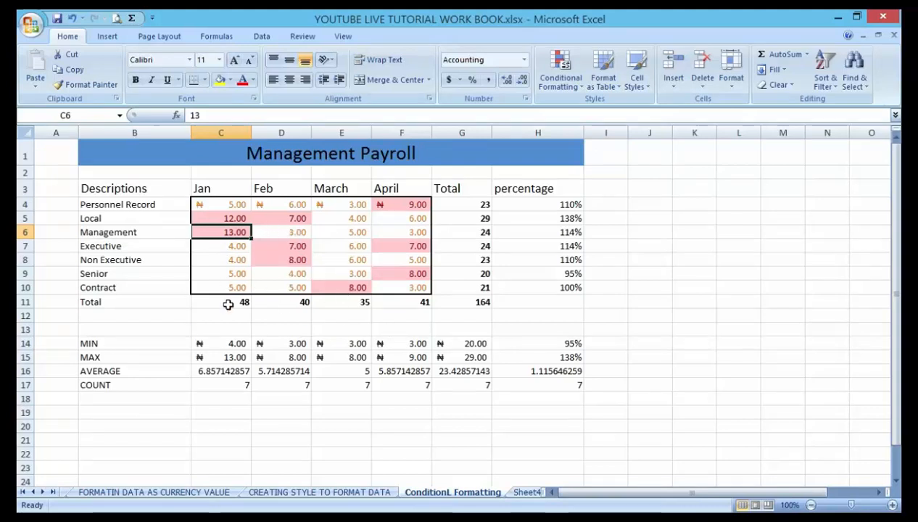
mouse_move(273, 245)
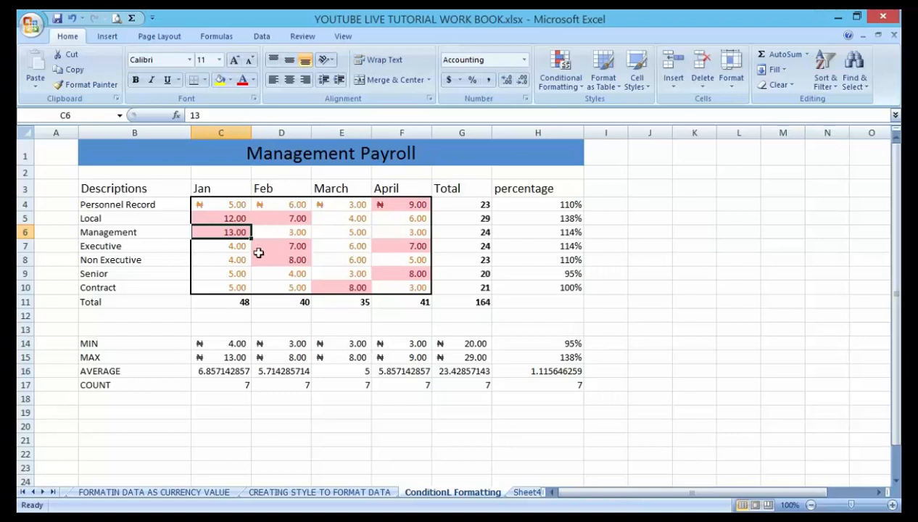
mouse_move(278, 229)
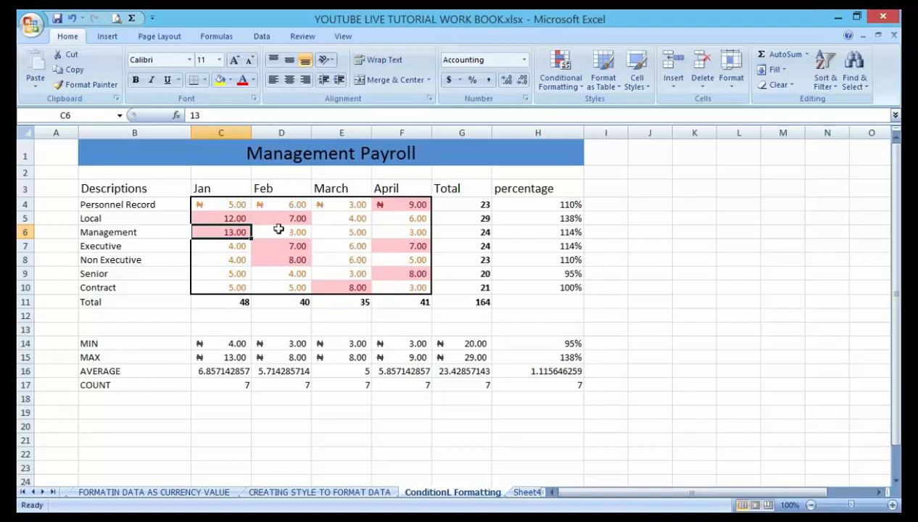
mouse_move(347, 230)
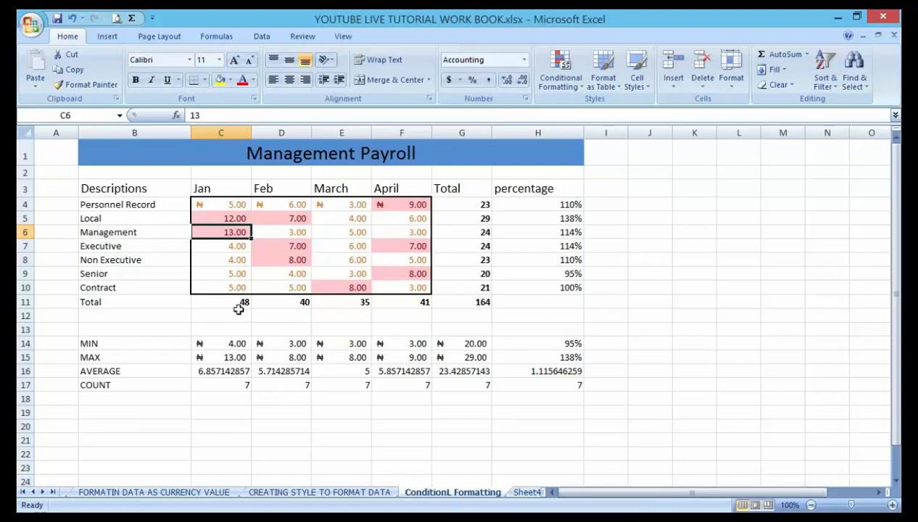
mouse_move(246, 364)
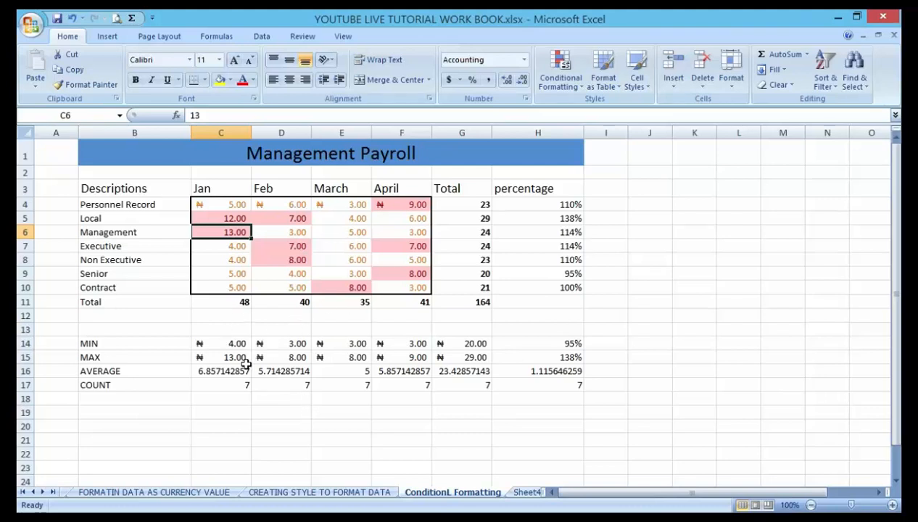